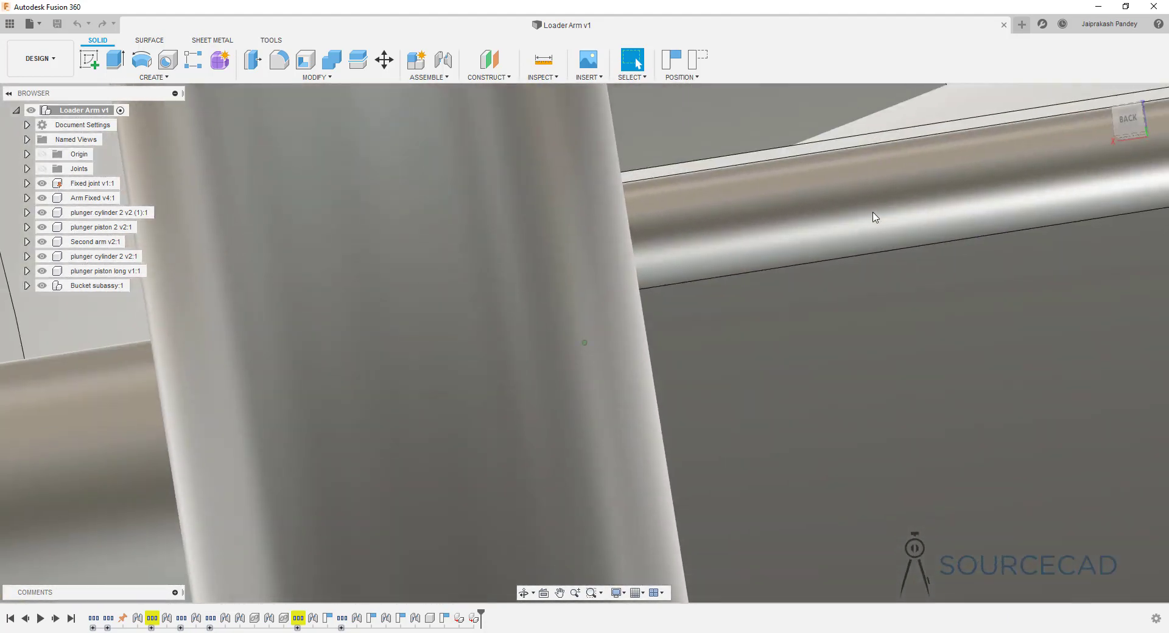
# Zoom out on the Loader Arm assembly and expand the 3Dconnexion Start menu folder
pyautogui.scroll(-3)
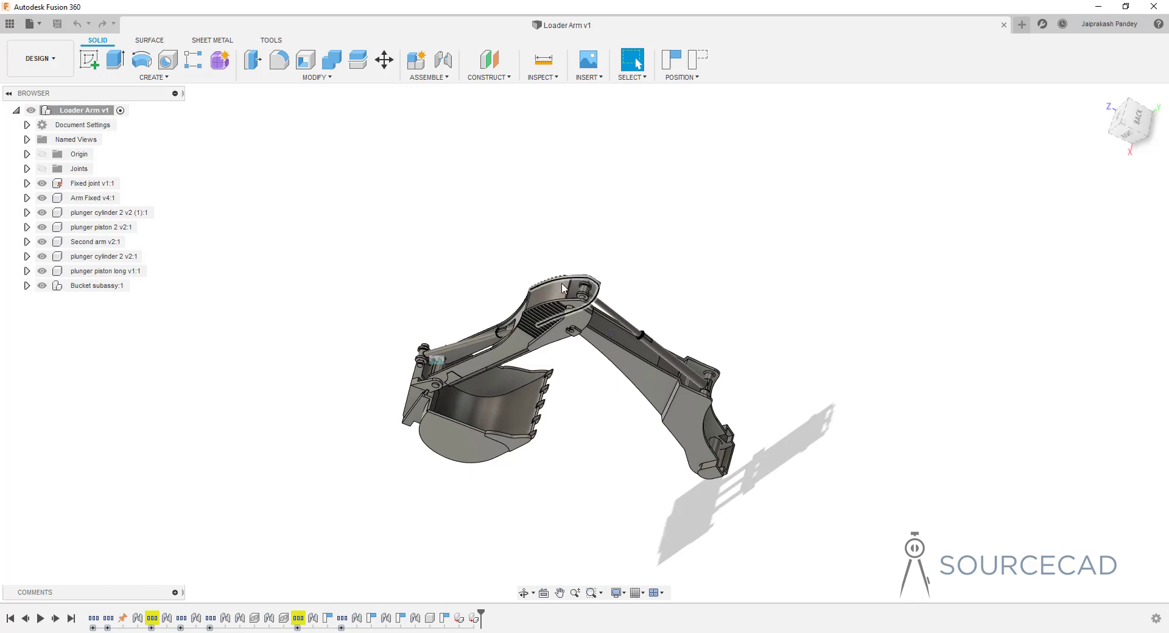
pyautogui.click(544, 297)
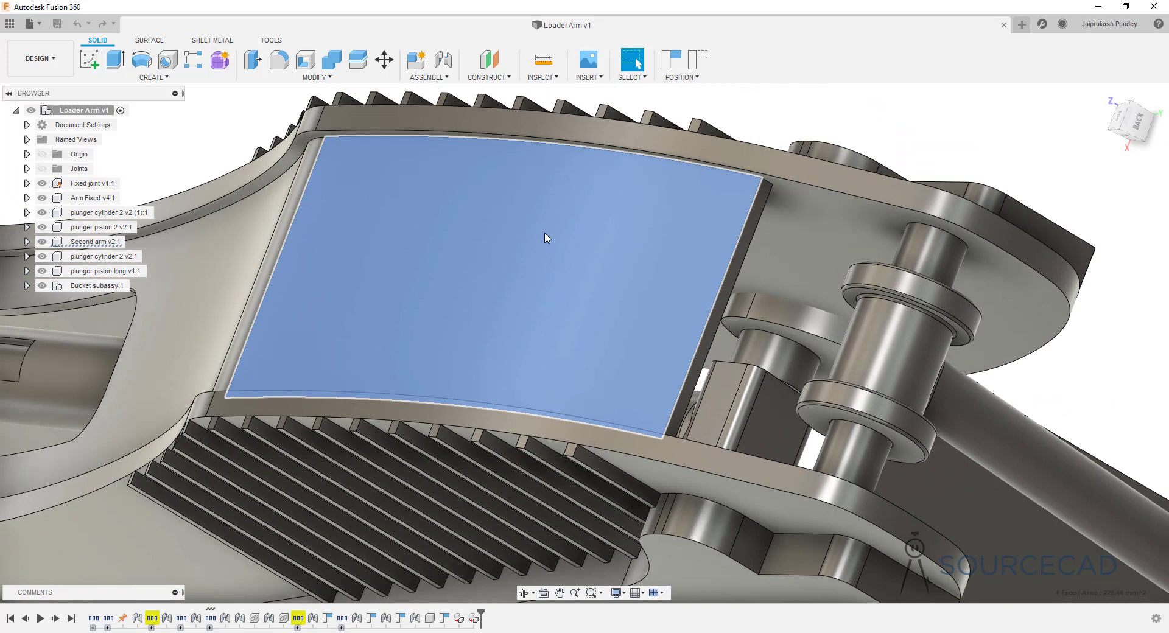
pyautogui.moveTo(565, 232)
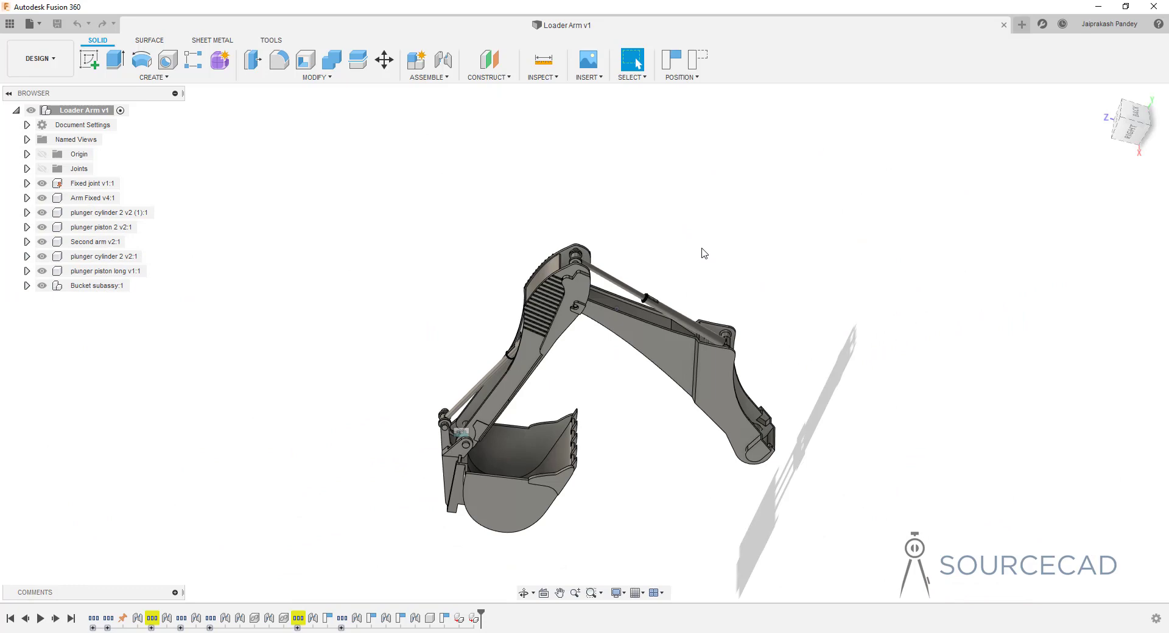
pyautogui.moveTo(670, 243)
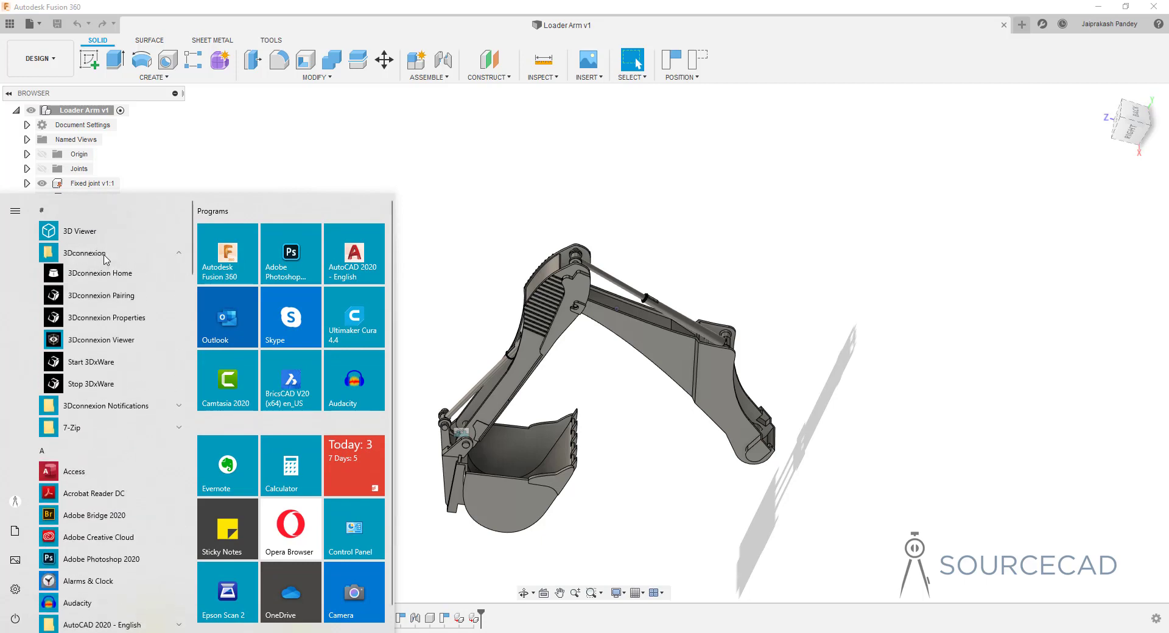
# Launch 3Dconnexion Home from the Start menu's 3Dconnexion folder
pyautogui.click(831, 226)
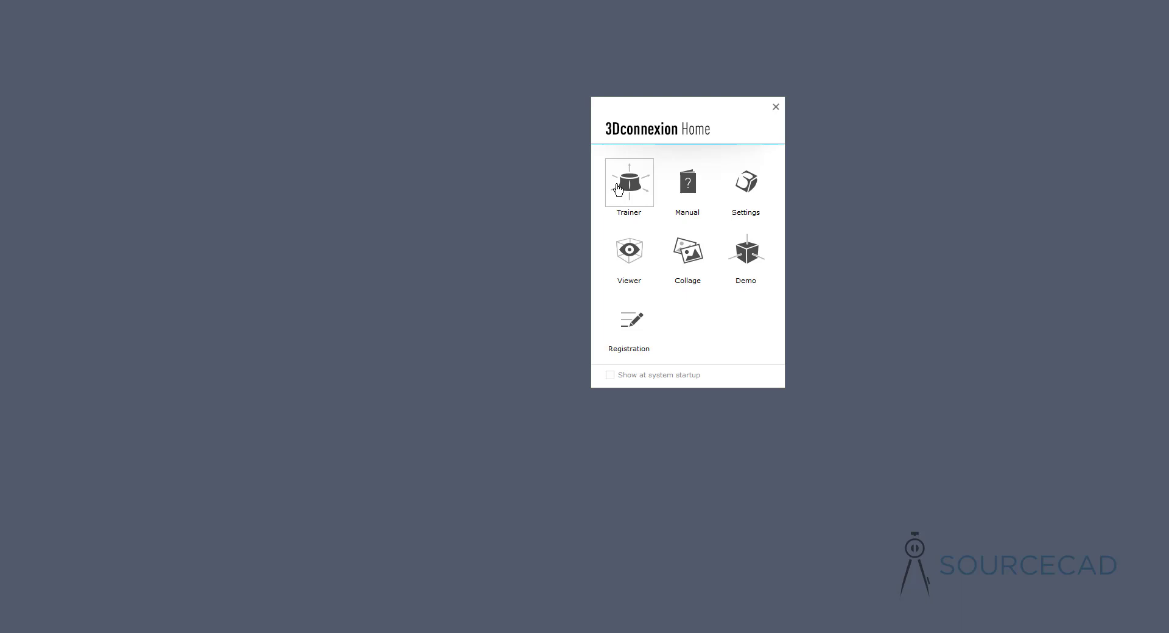
pyautogui.moveTo(642, 185)
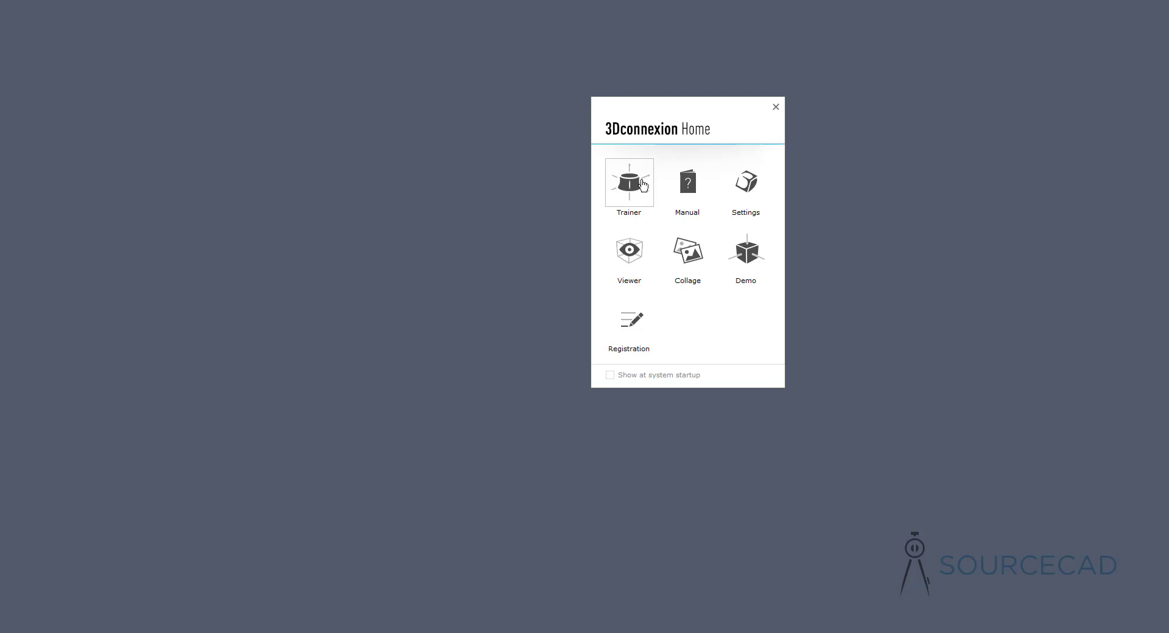
# Start the Trainer and step from the Pan U/D lesson to the Roll lesson
pyautogui.click(629, 183)
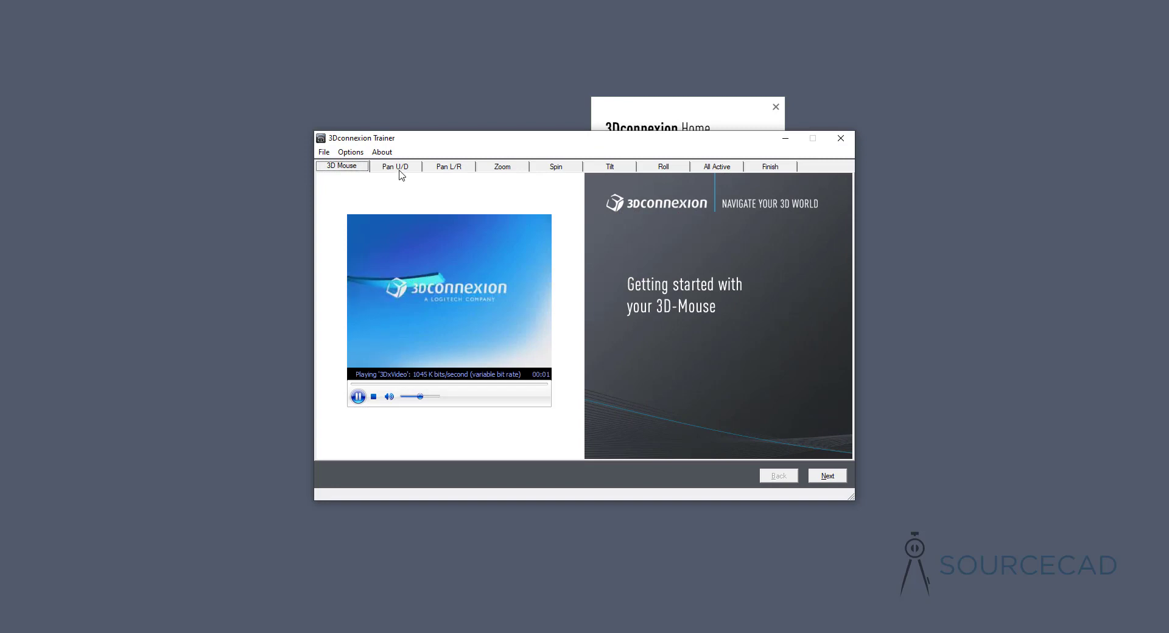
pyautogui.click(395, 166)
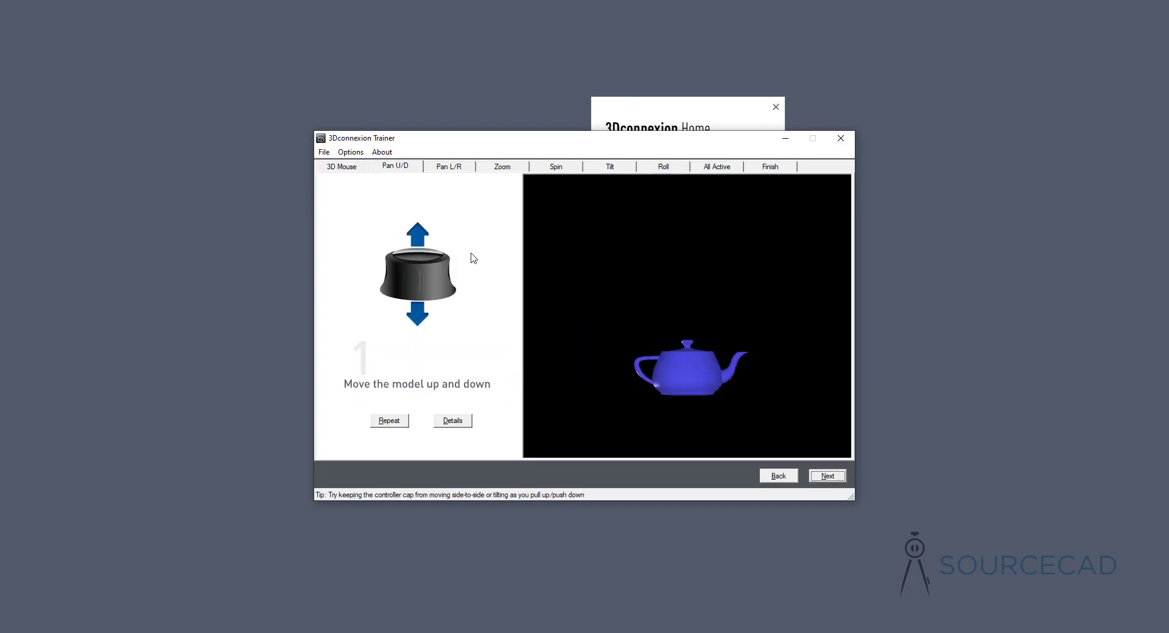
pyautogui.click(448, 167)
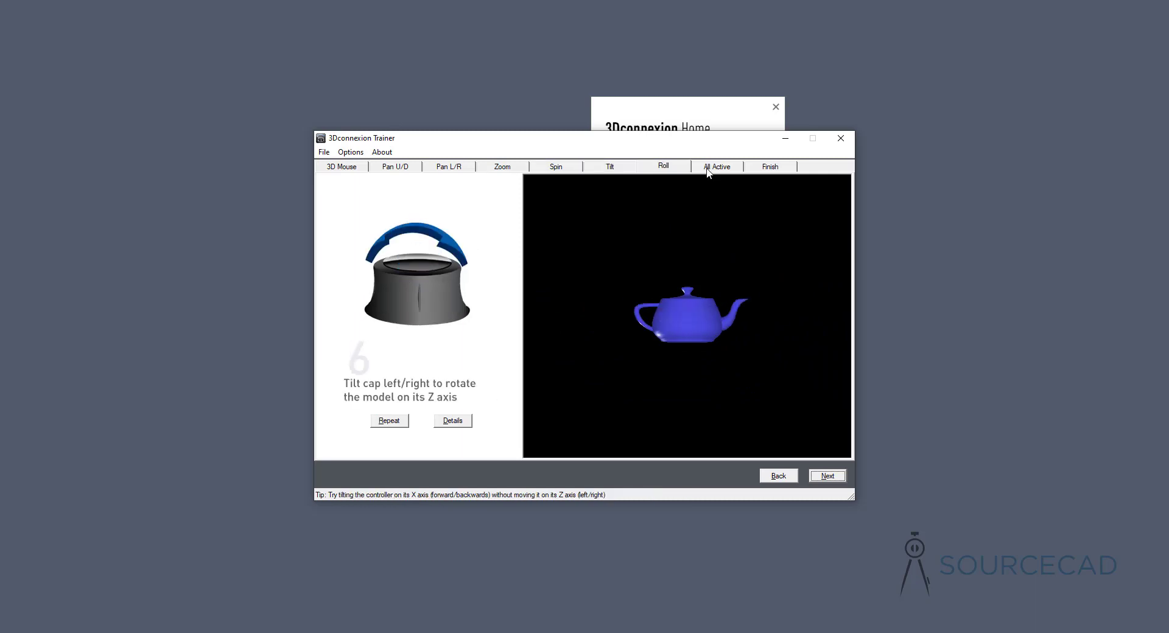
pyautogui.click(717, 166)
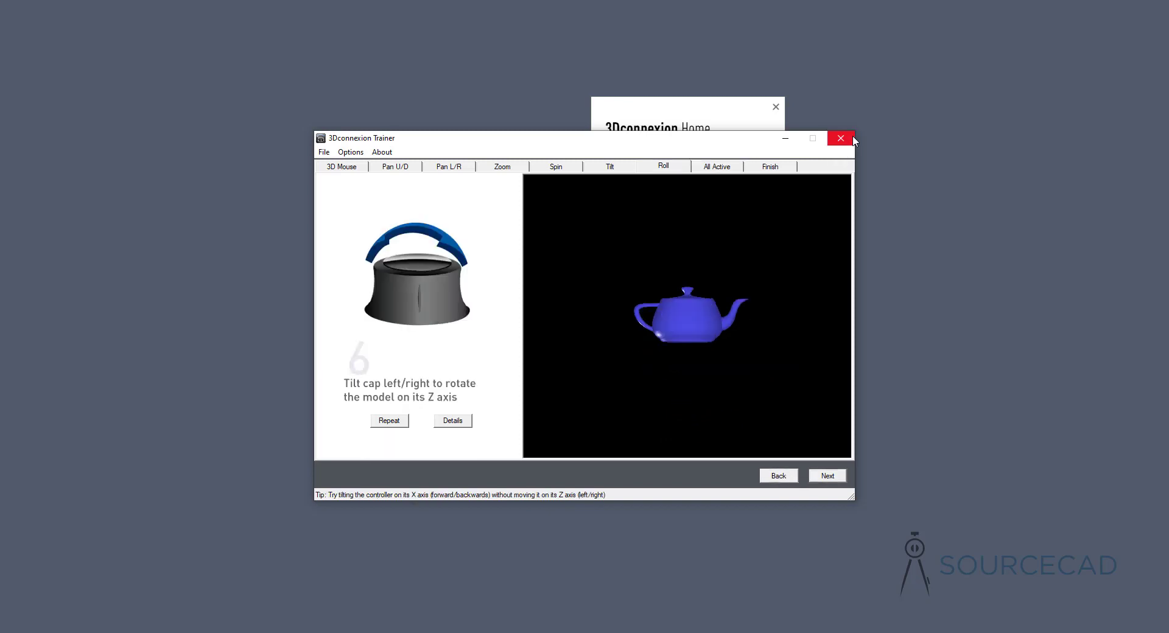
# Close the Trainer, then review Advanced Settings and Buttons assignments in 3Dconnexion Settings
pyautogui.click(841, 139)
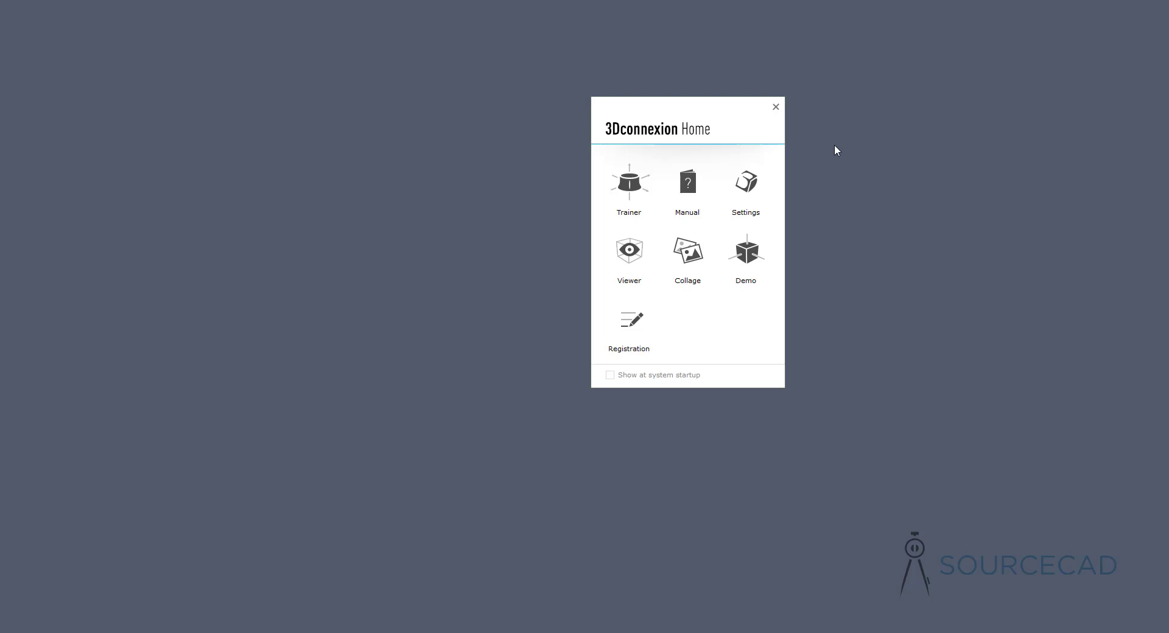
pyautogui.moveTo(745, 186)
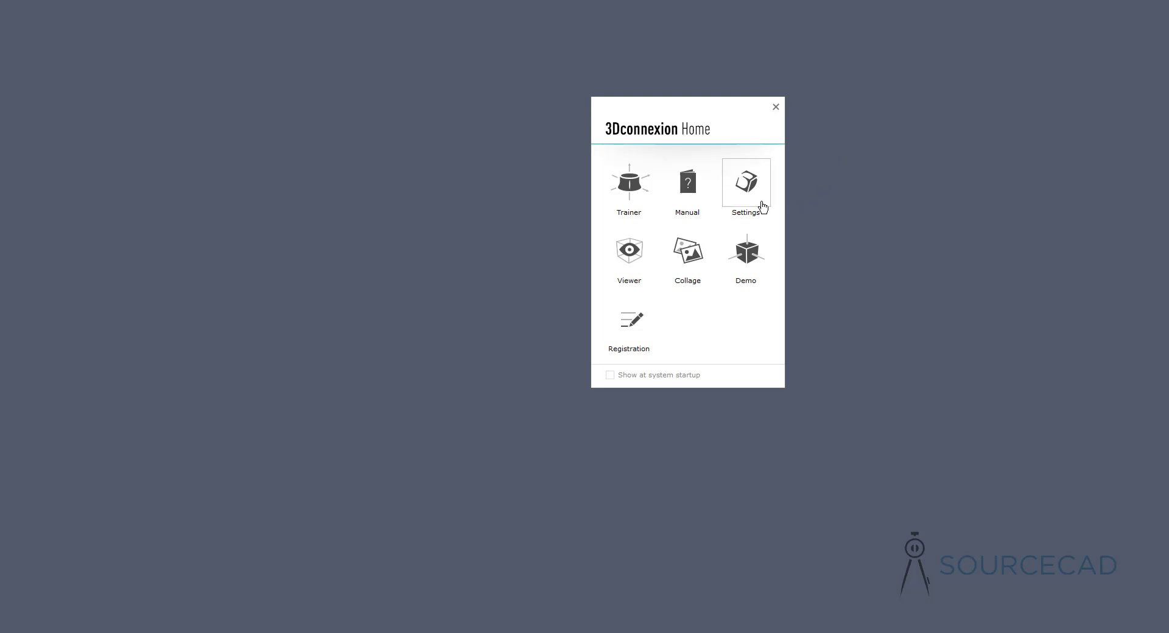
pyautogui.click(744, 183)
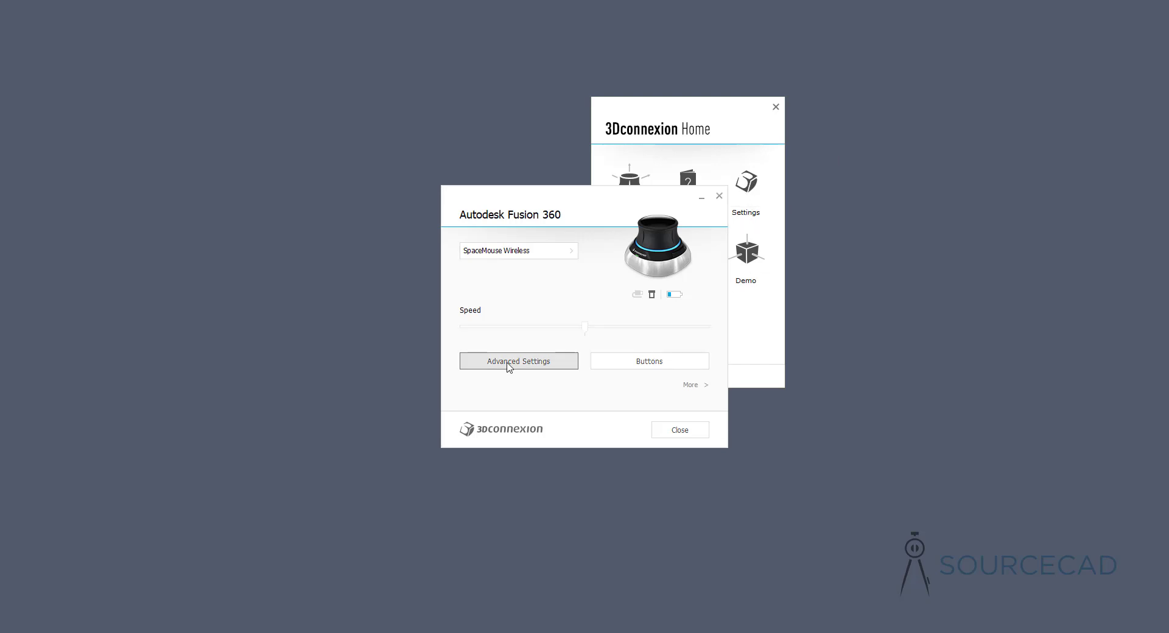
pyautogui.click(517, 361)
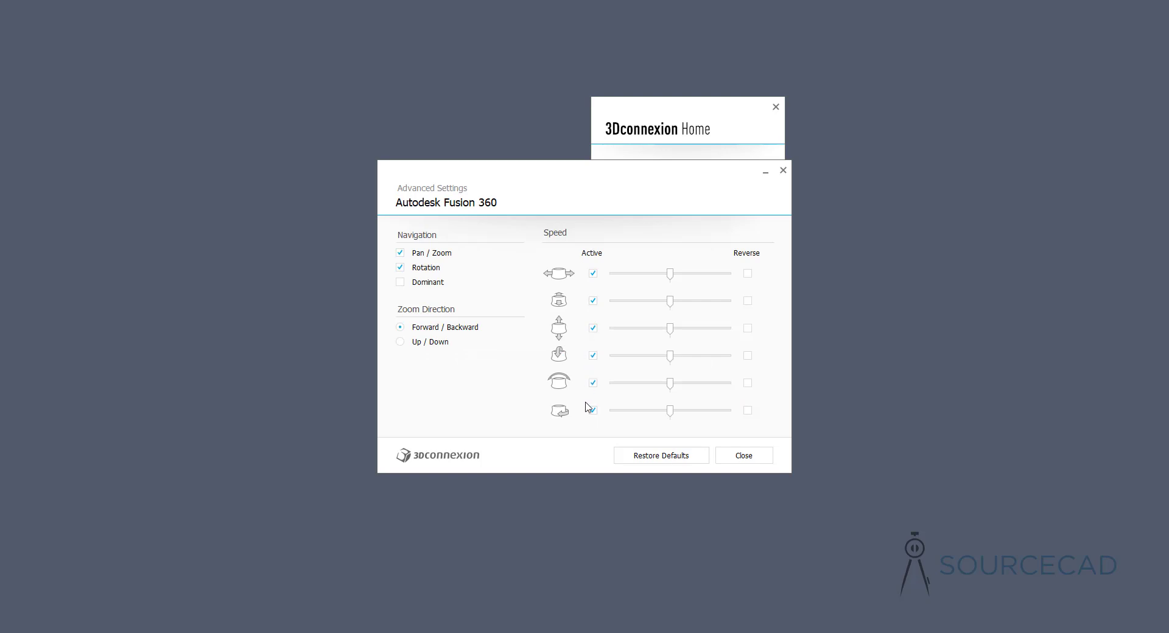
pyautogui.click(743, 455)
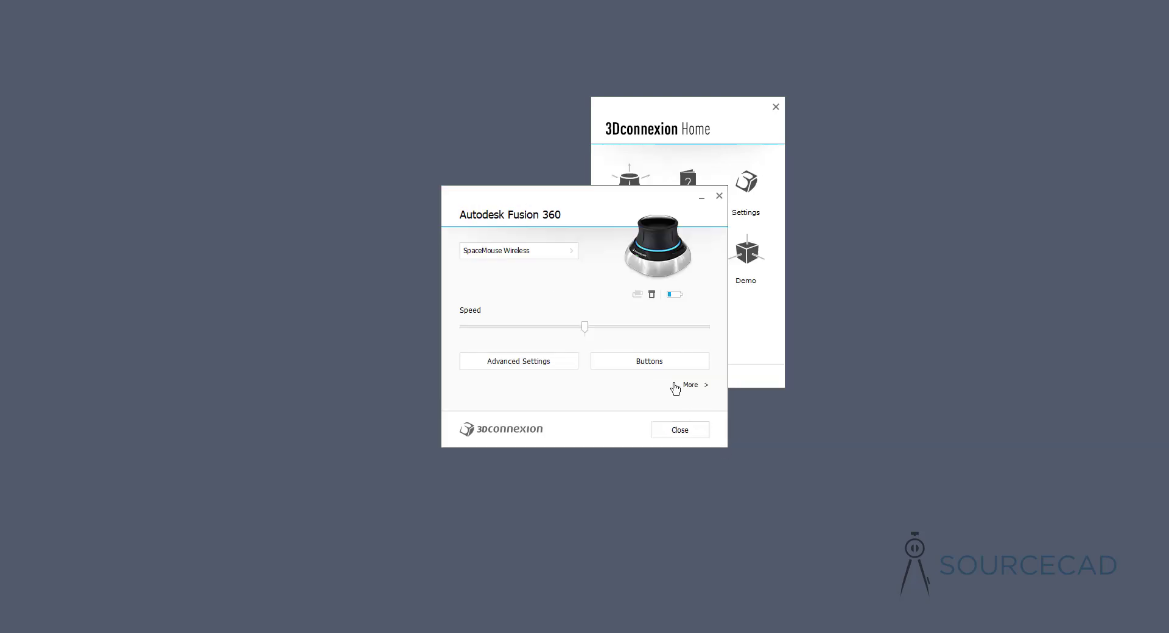
pyautogui.click(649, 361)
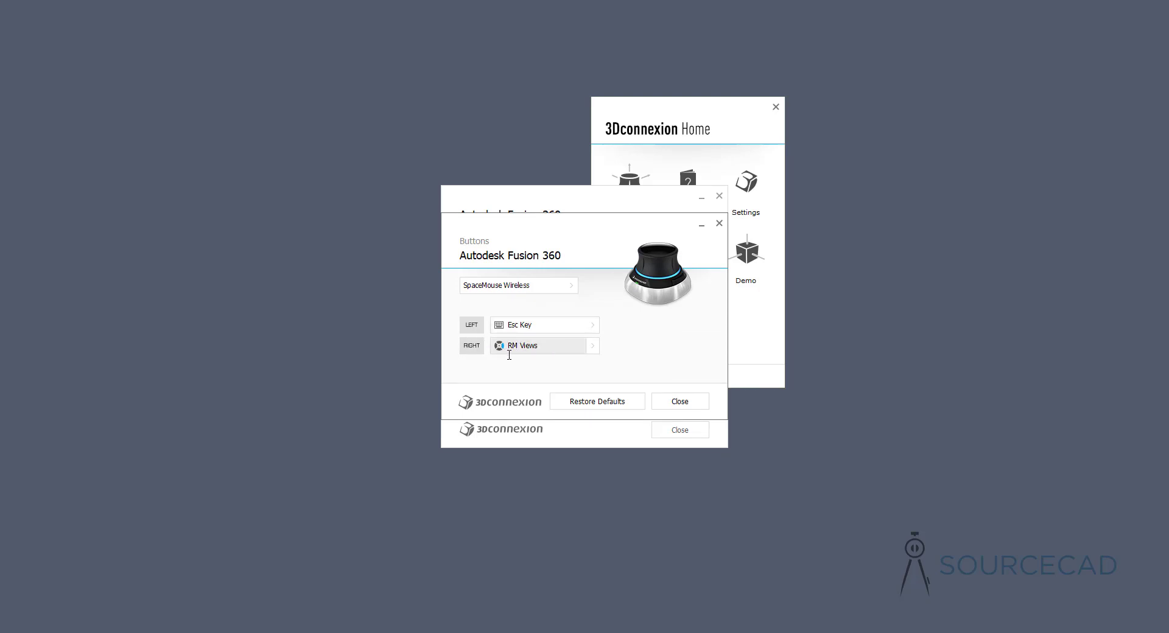
pyautogui.moveTo(539, 345)
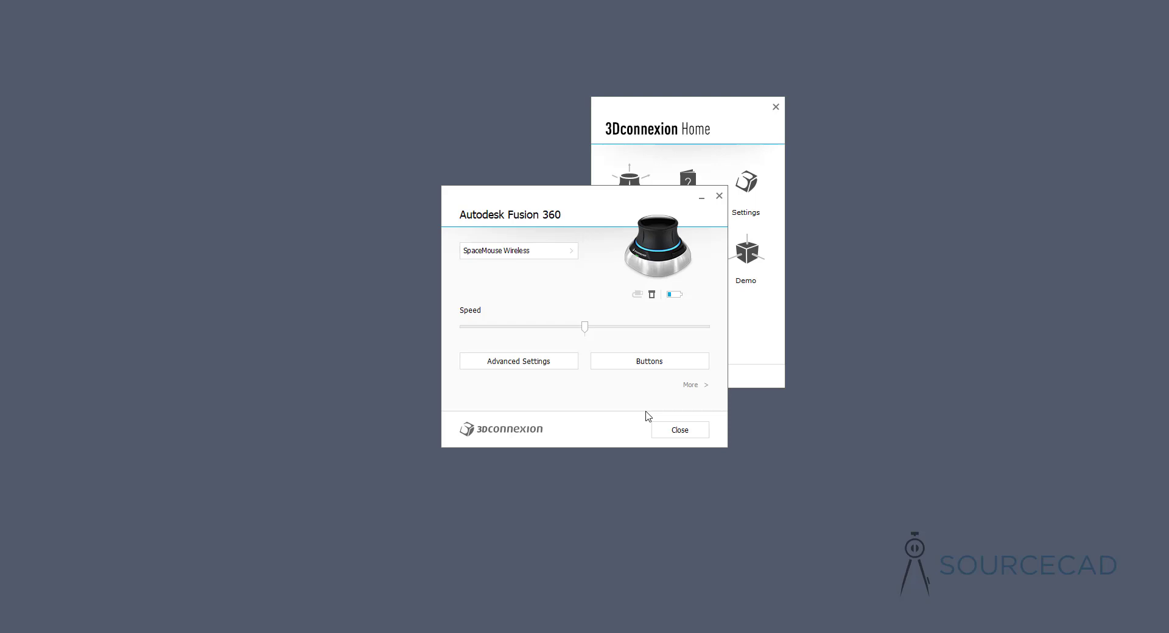
pyautogui.moveTo(679, 430)
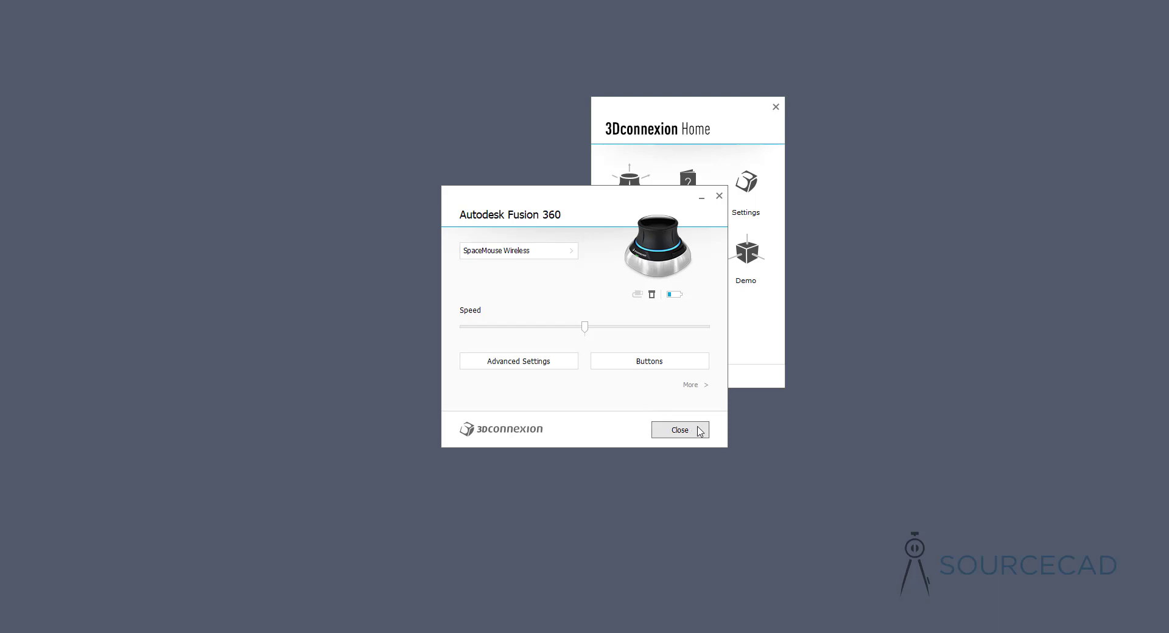
# Close the SpaceMouse settings panel to return to the Loader Arm v1 assembly
pyautogui.click(678, 430)
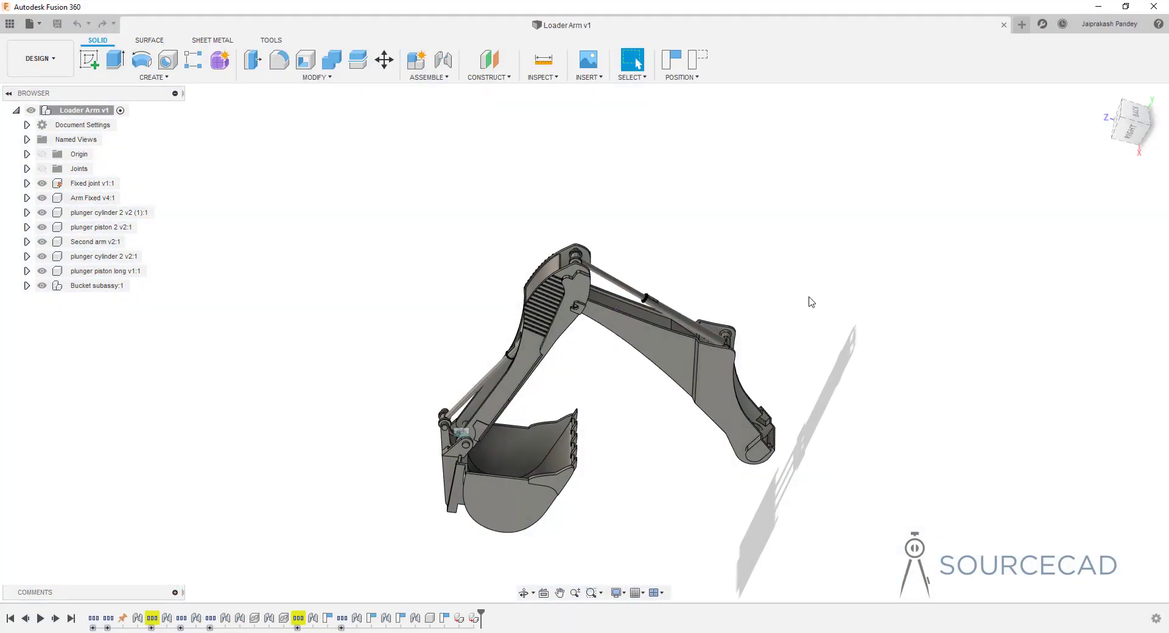
pyautogui.moveTo(700, 253)
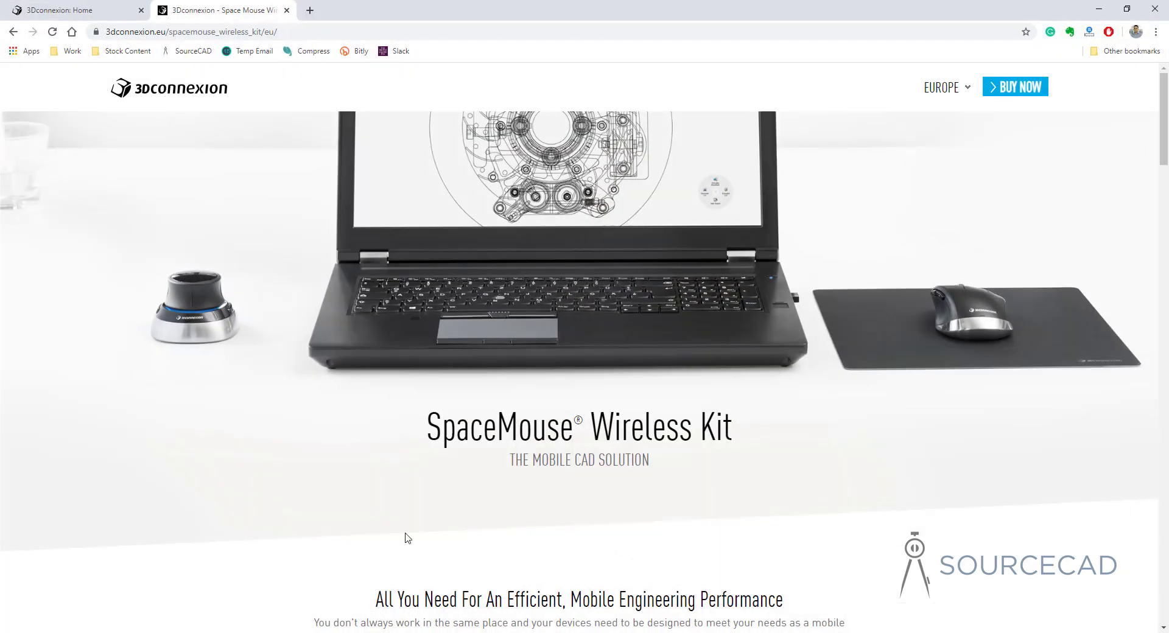
pyautogui.moveTo(373, 267)
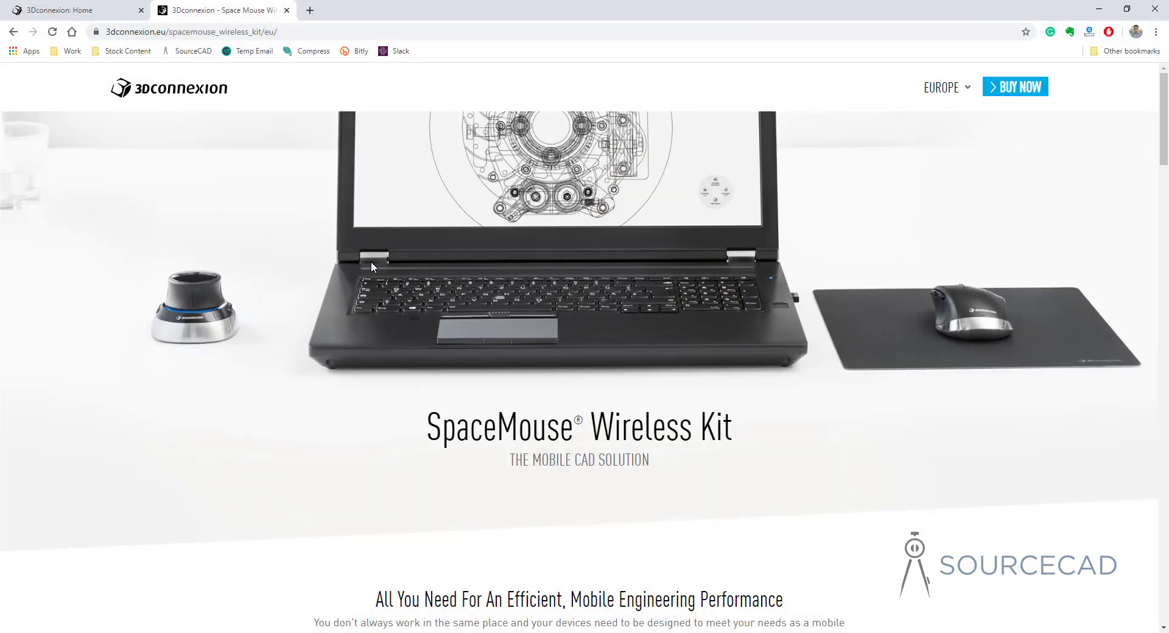
pyautogui.moveTo(219, 136)
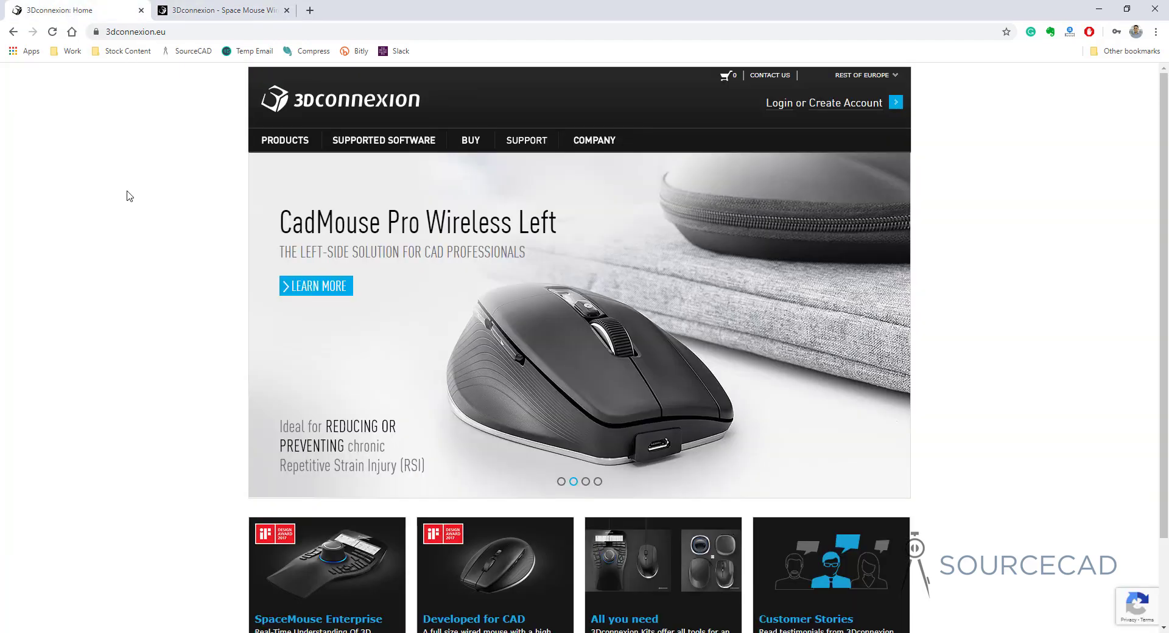
# Scroll the 3Dconnexion home page, then scroll the SpaceMouse Wireless Kit page to Download Driver
pyautogui.scroll(-3)
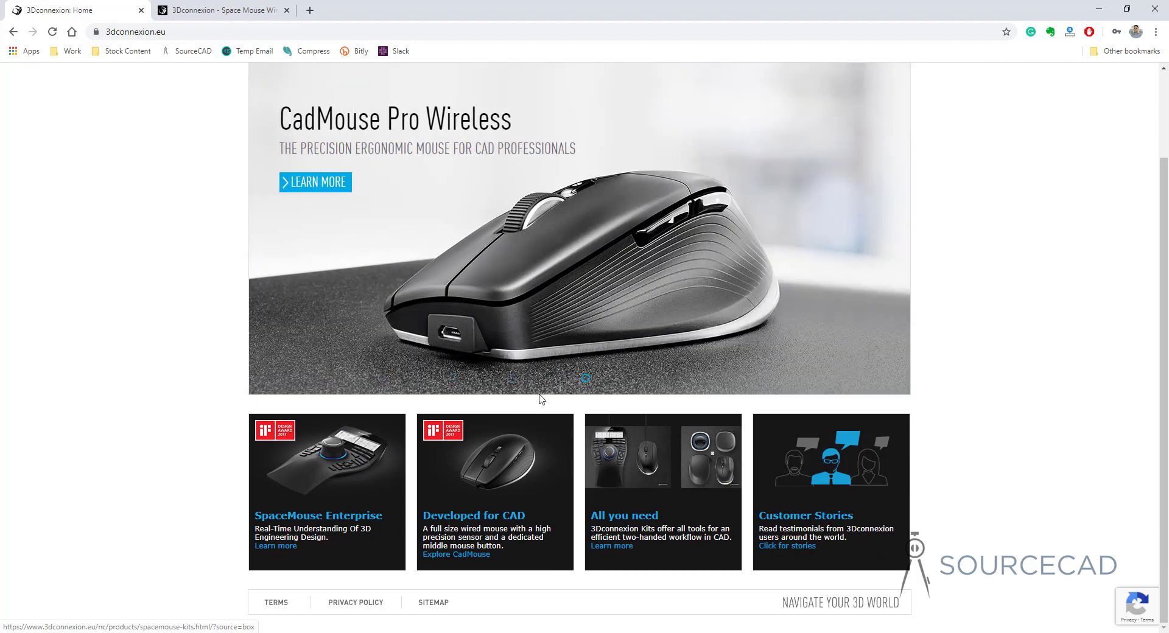
pyautogui.click(216, 9)
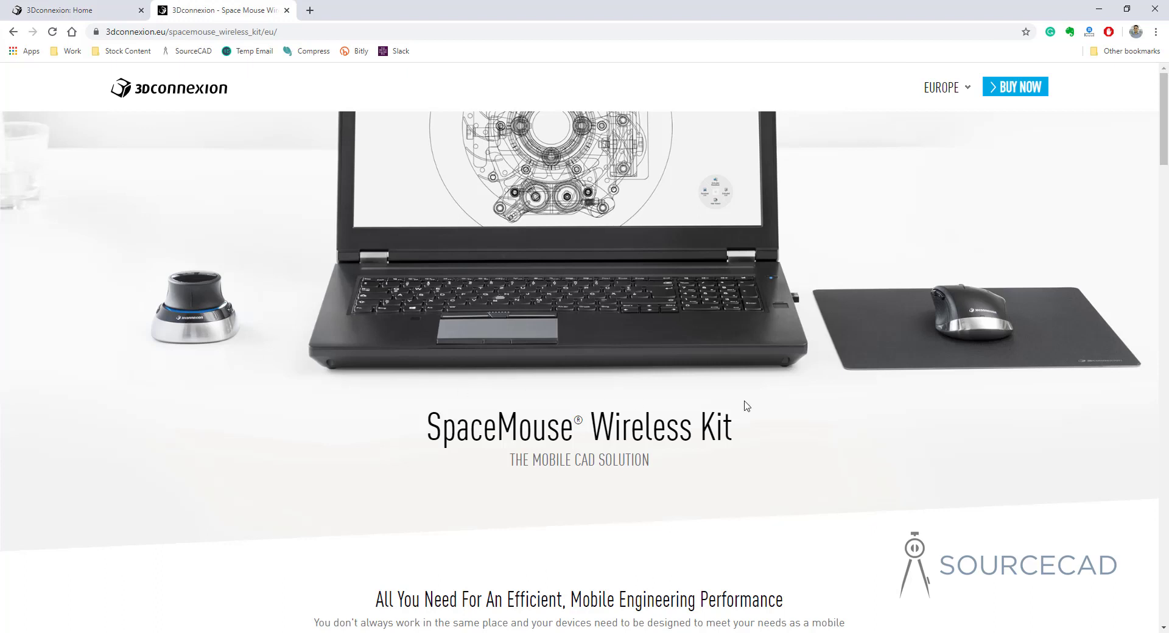
pyautogui.moveTo(977, 306)
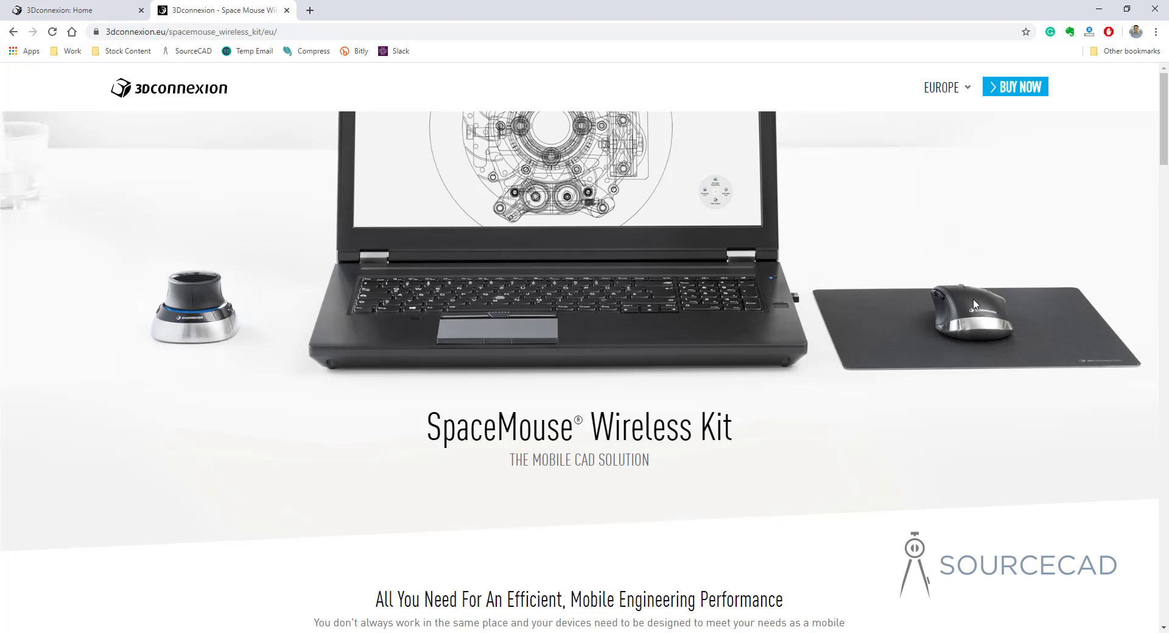
pyautogui.scroll(-3)
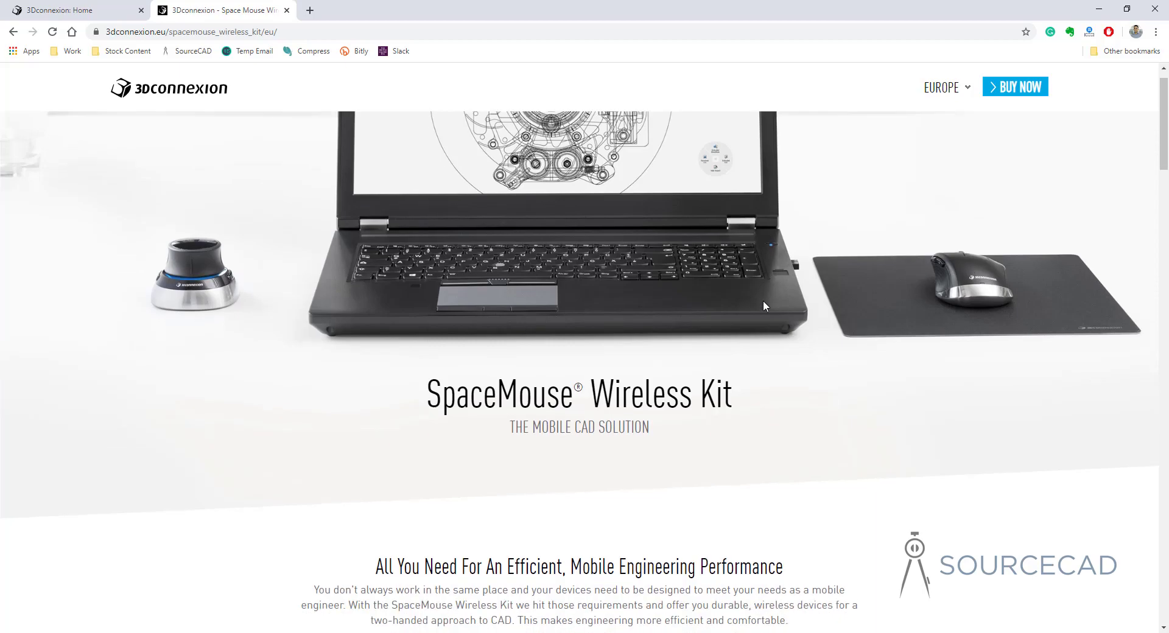
pyautogui.scroll(-3)
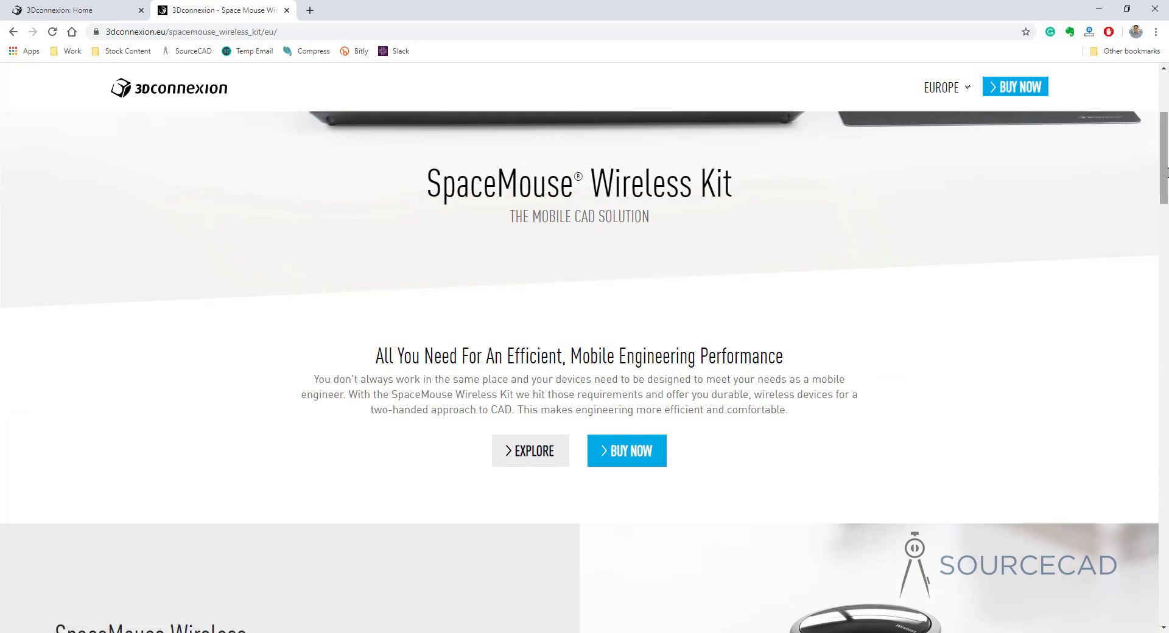
pyautogui.scroll(-3)
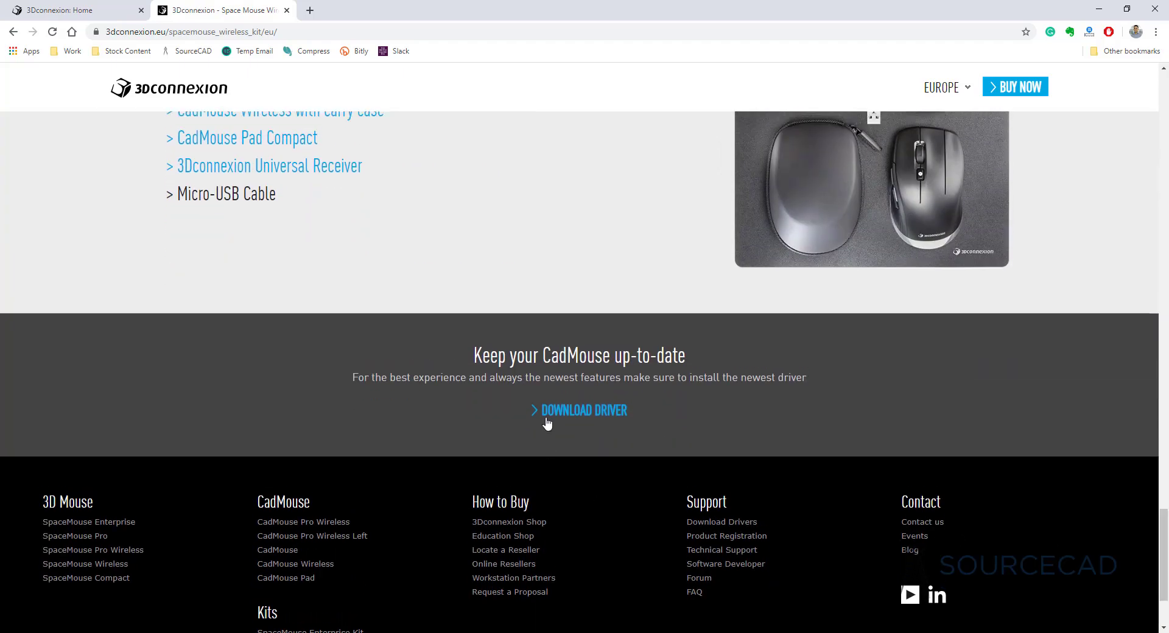
pyautogui.moveTo(558, 419)
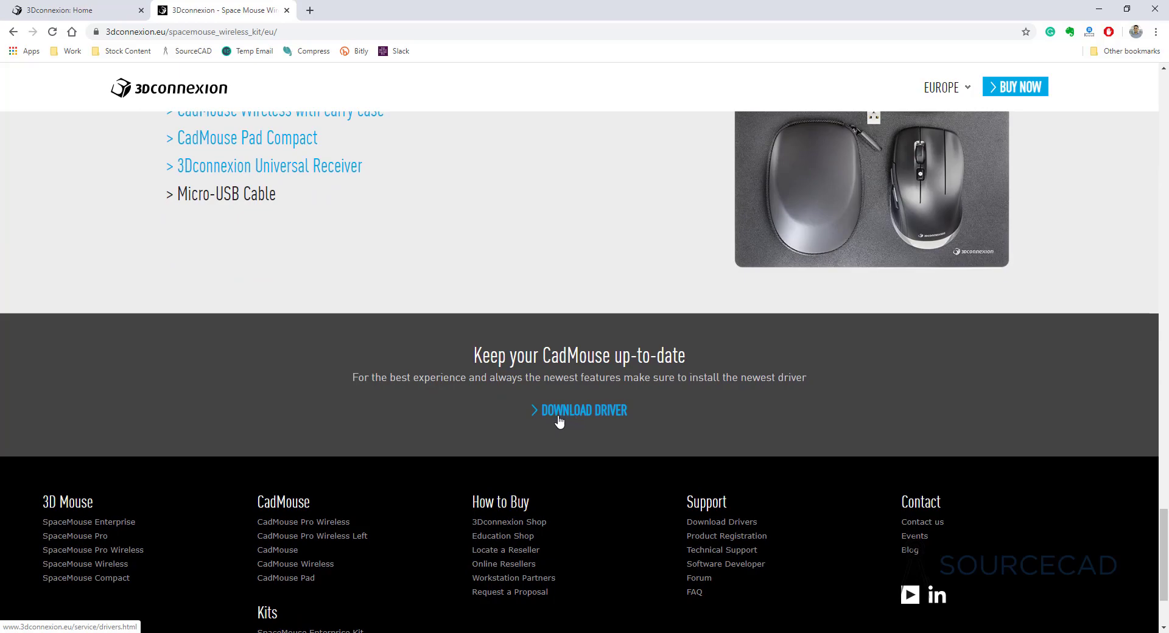